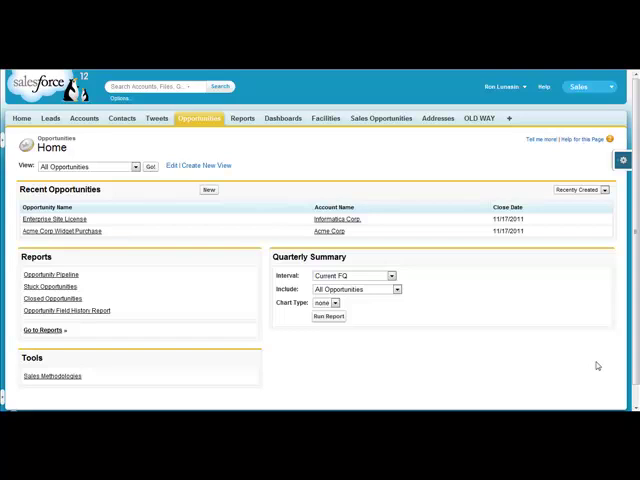
pyautogui.moveTo(583, 377)
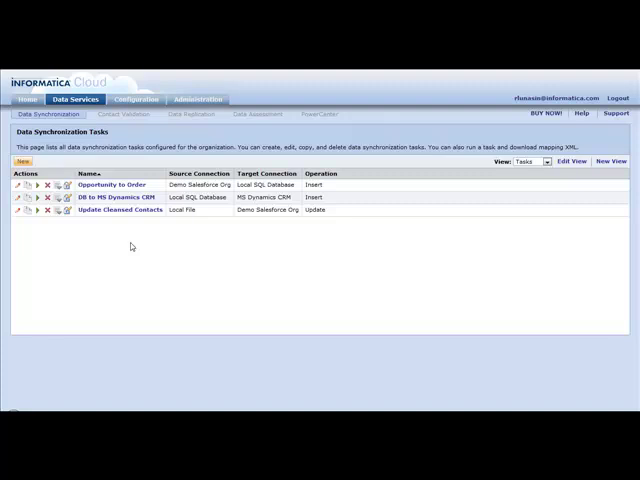
pyautogui.moveTo(87, 223)
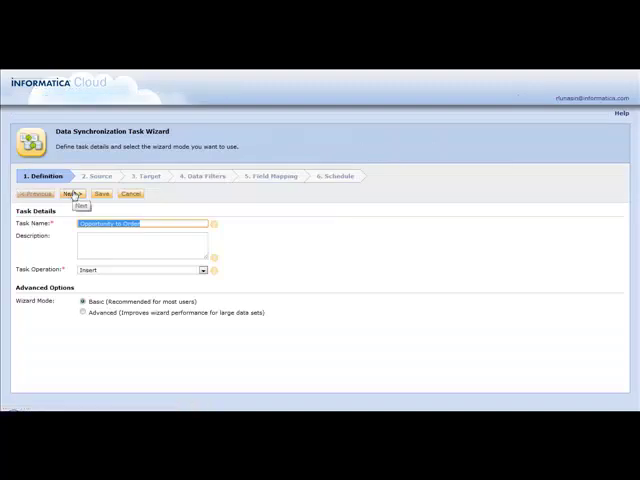
# Advance the Opportunity to Order wizard past Definition, Salesforce Source and SQL ORDER Target to Data Filters.
pyautogui.click(70, 194)
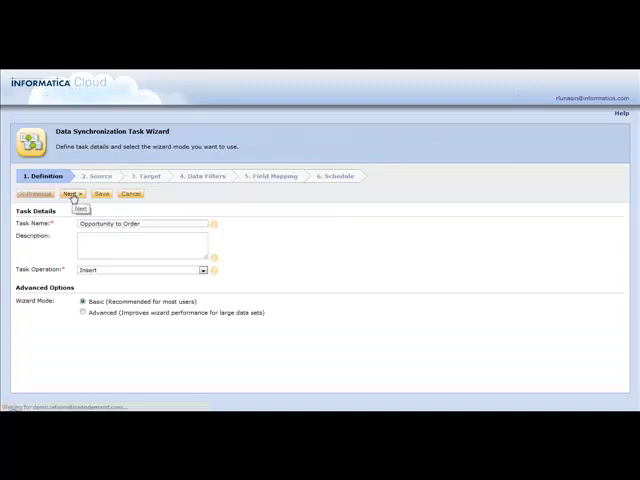
pyautogui.click(72, 194)
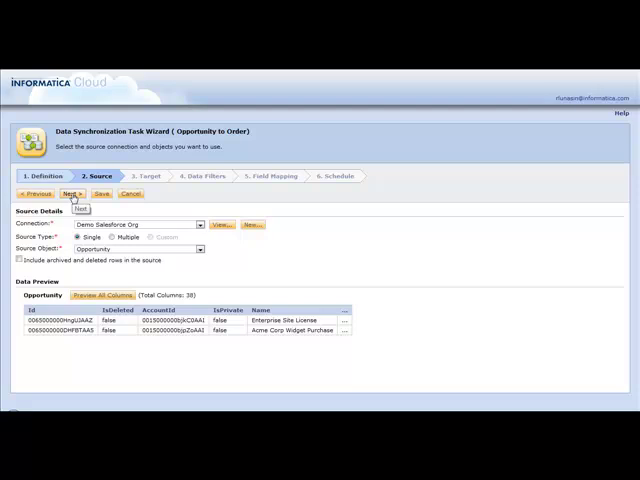
pyautogui.click(71, 194)
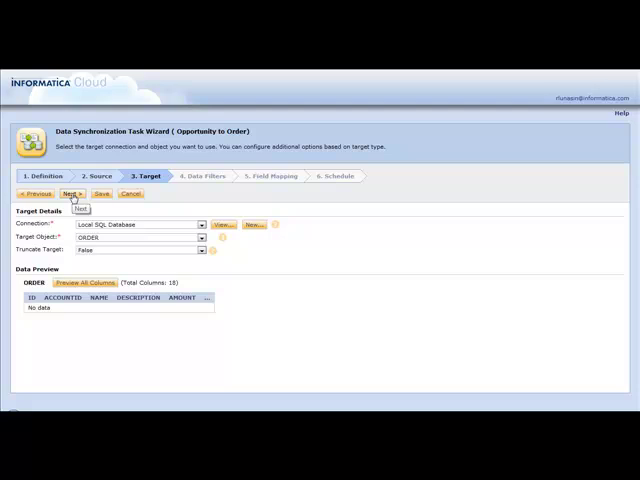
pyautogui.click(71, 193)
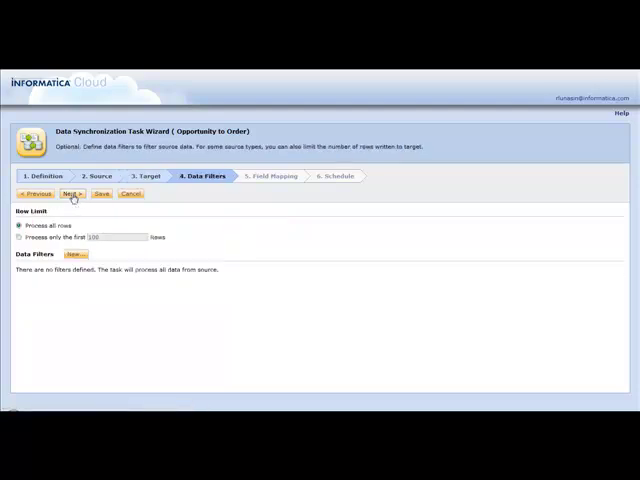
# Reach the Schedule step and choose real-time runs upon Salesforce outbound messages.
pyautogui.click(71, 193)
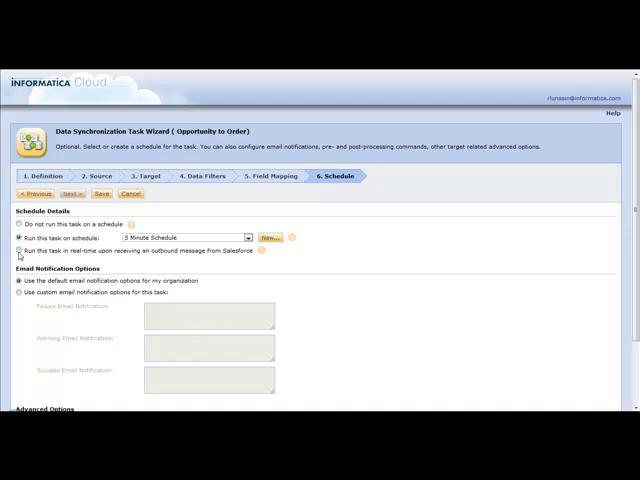
pyautogui.click(19, 250)
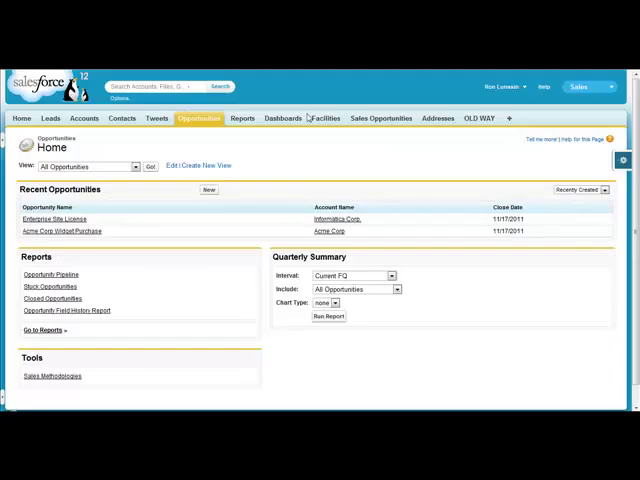
# Navigate Setup > Create > Workflow & Approvals > Workflow Rules and open the CREATE ORDER rule.
pyautogui.click(505, 86)
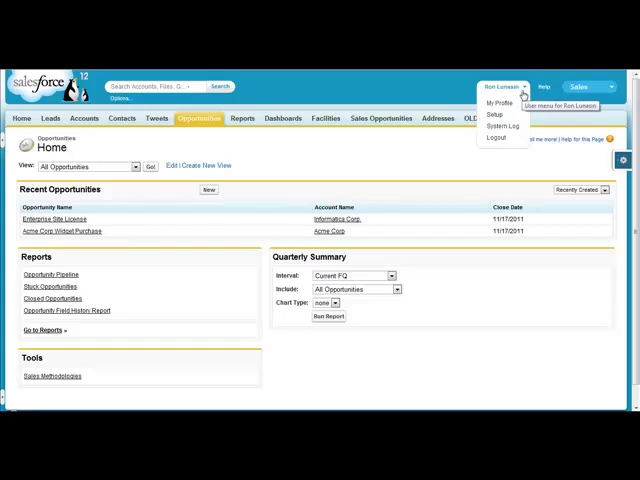
pyautogui.click(495, 103)
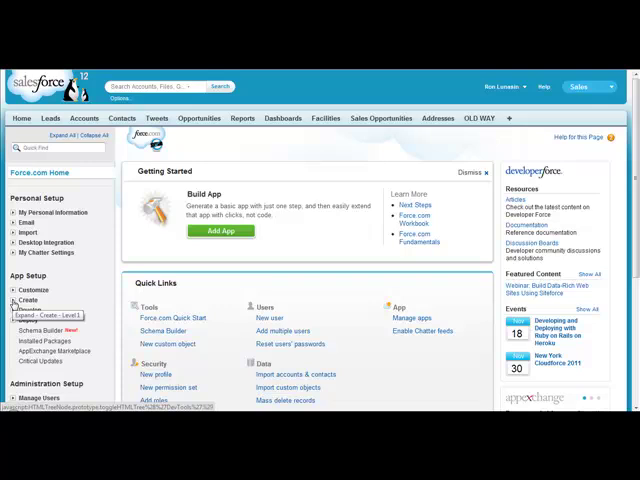
pyautogui.click(12, 299)
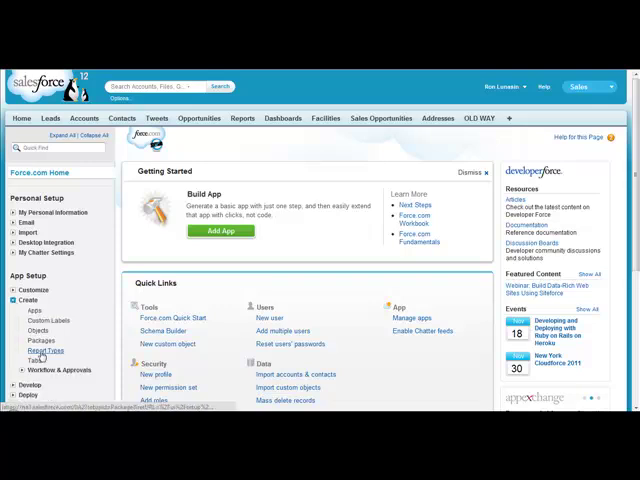
pyautogui.click(63, 366)
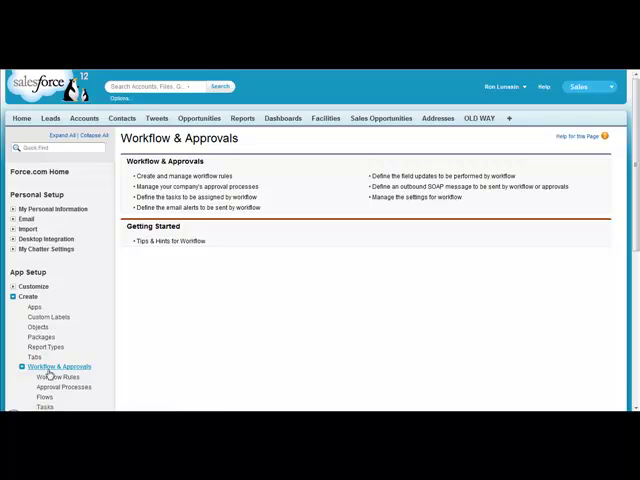
pyautogui.click(53, 379)
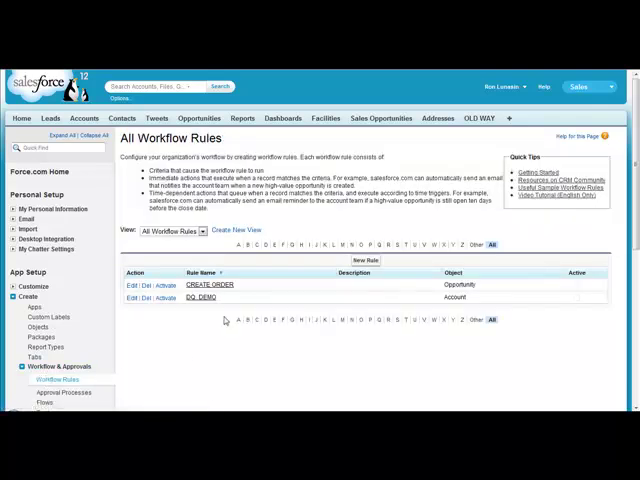
pyautogui.click(210, 285)
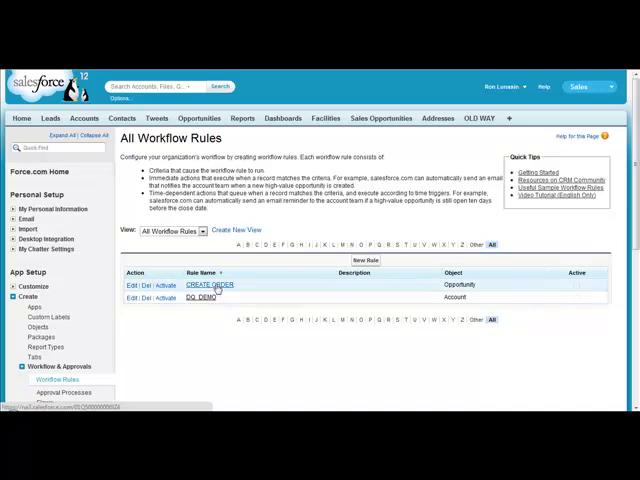
pyautogui.click(209, 285)
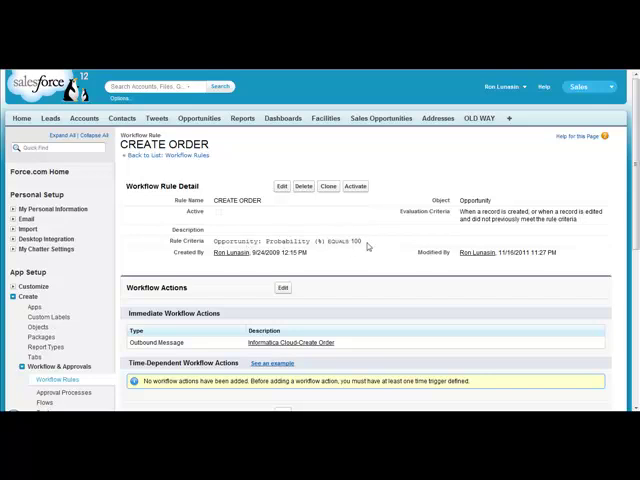
pyautogui.moveTo(363, 251)
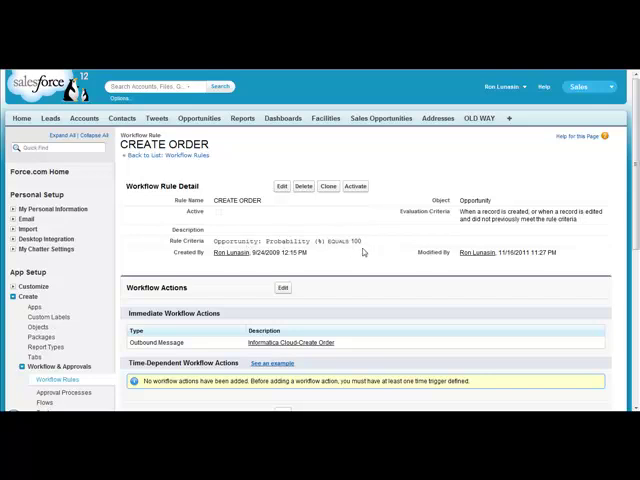
pyautogui.moveTo(365, 288)
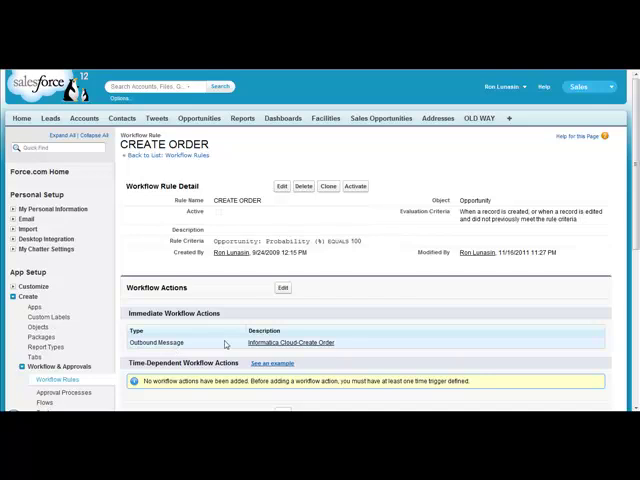
pyautogui.moveTo(293, 342)
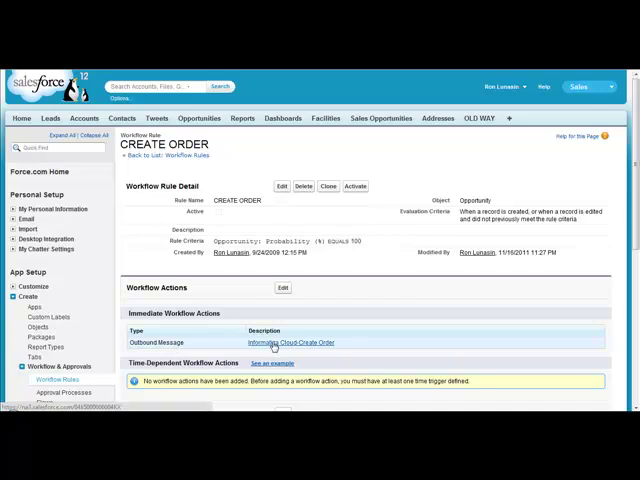
# Set the Informatica Cloud-Create Order outbound message endpoint to the demo.informaticaondemand.com URL and save.
pyautogui.click(289, 342)
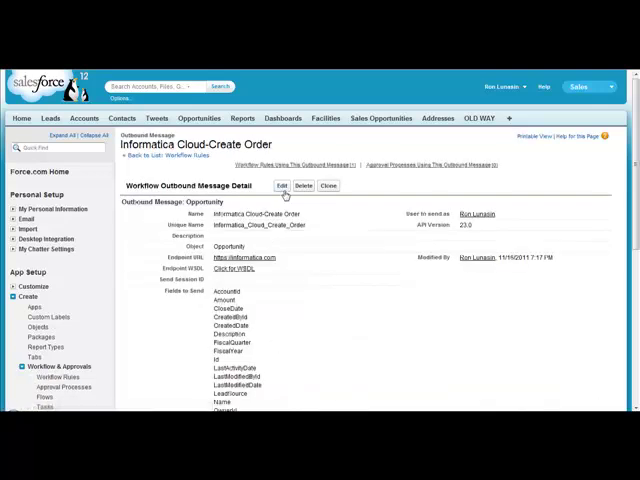
pyautogui.click(283, 186)
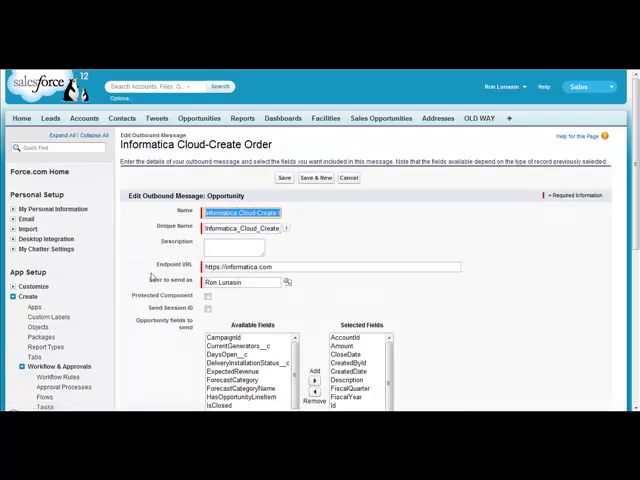
pyautogui.scroll(-3)
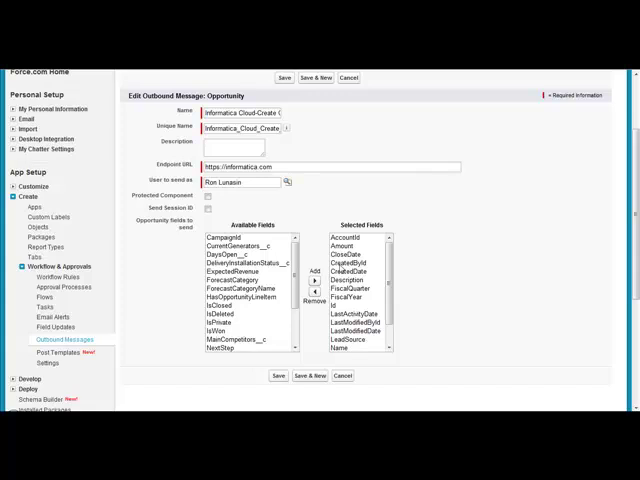
pyautogui.moveTo(434, 295)
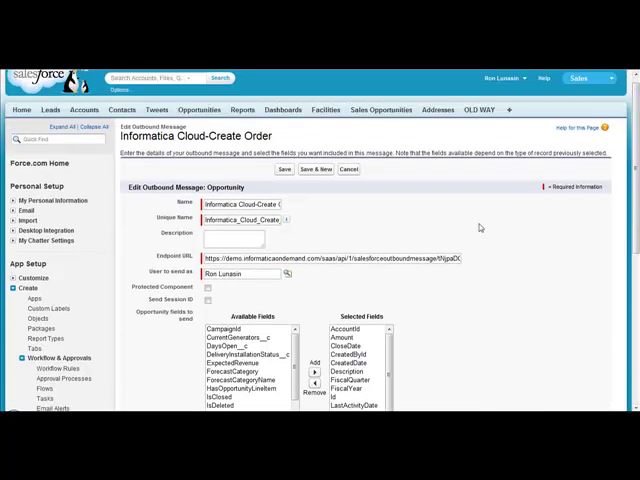
pyautogui.moveTo(480, 227)
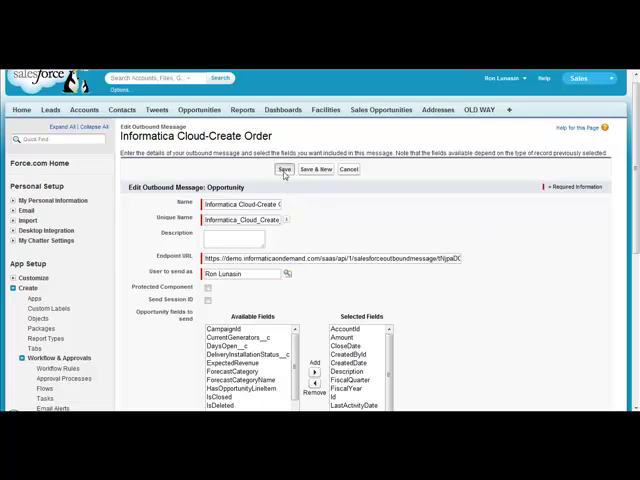
pyautogui.click(284, 169)
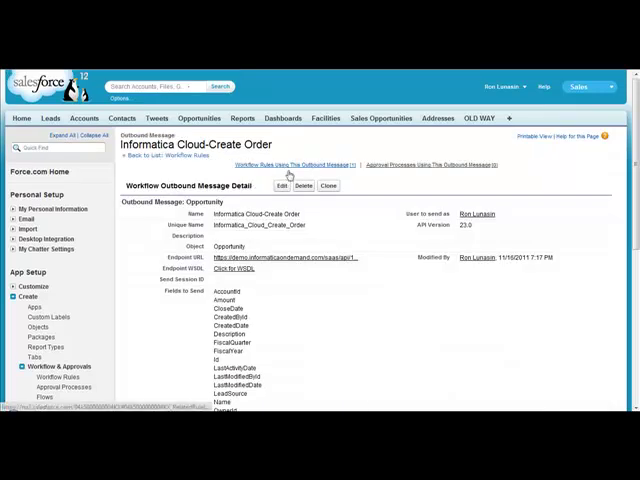
# Open CREATE ORDER from the outbound message's workflow rules list and activate it.
pyautogui.click(47, 377)
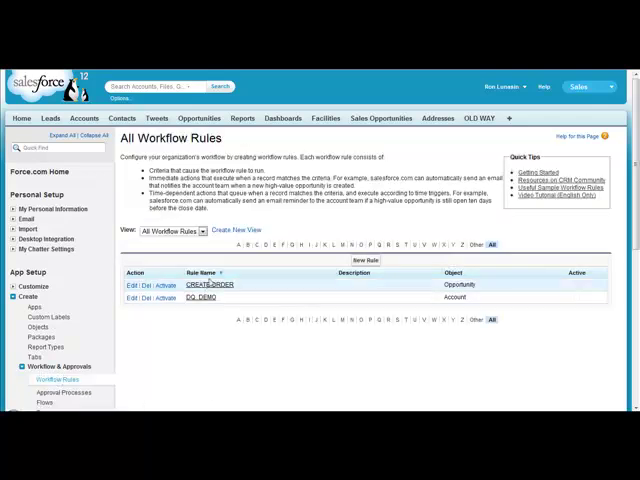
pyautogui.click(211, 285)
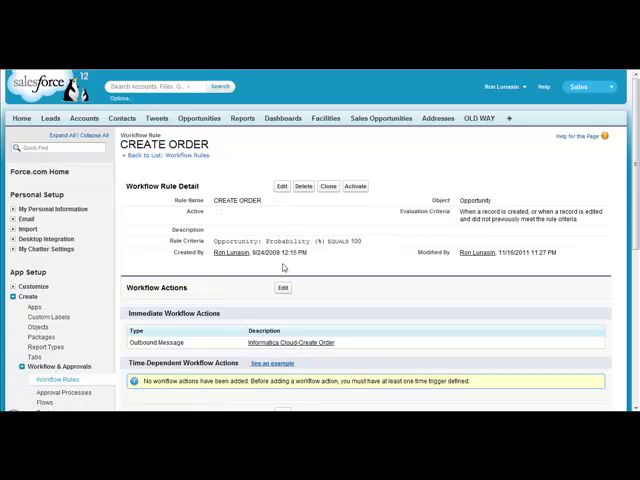
pyautogui.click(356, 186)
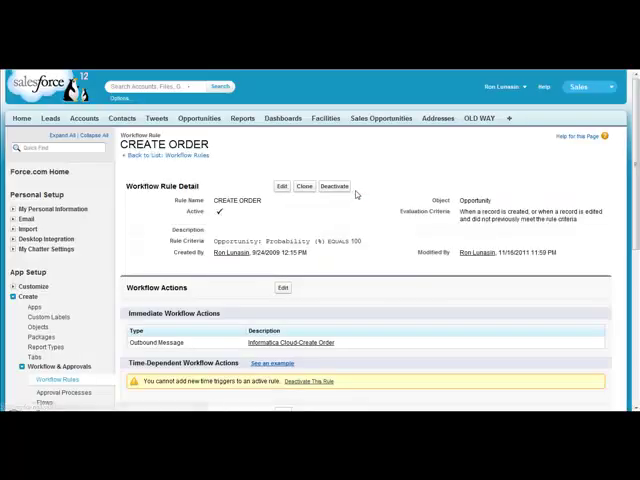
pyautogui.moveTo(313, 232)
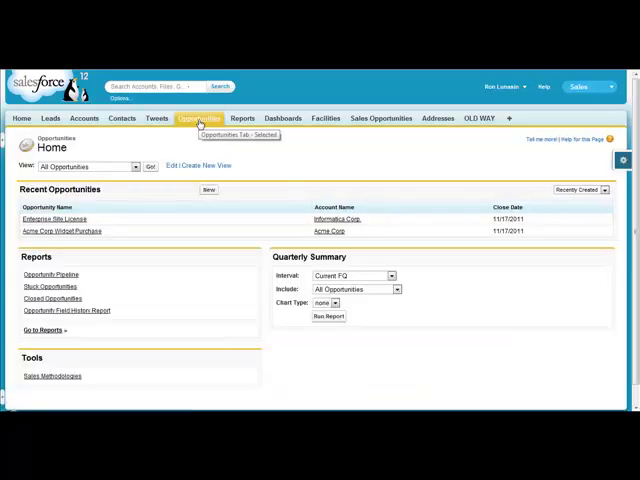
pyautogui.moveTo(60, 231)
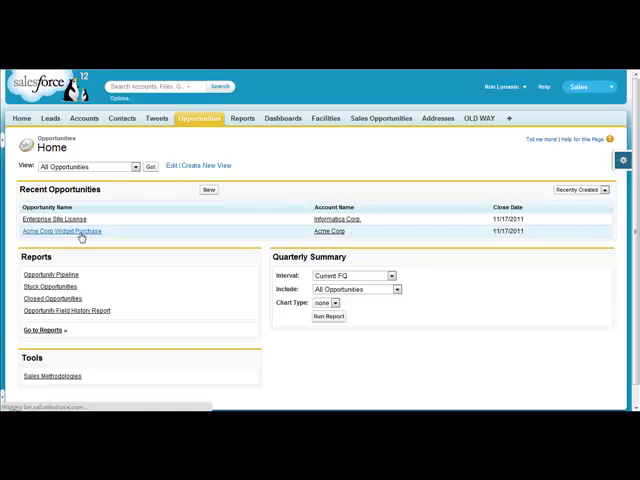
# Change Acme Corp Widget Purchase's stage to Closed Won at 100% probability and save.
pyautogui.click(60, 231)
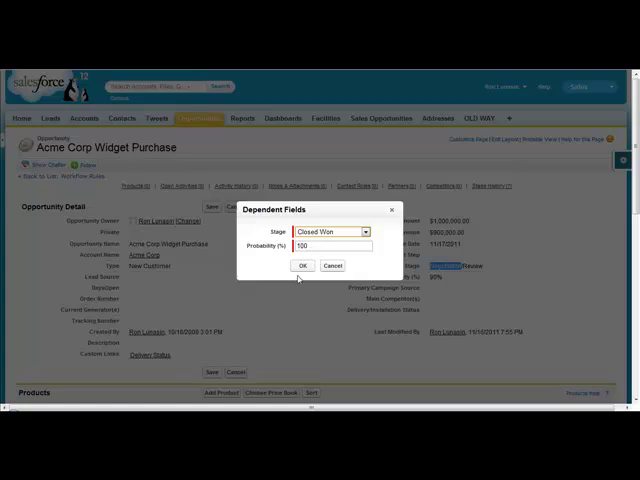
pyautogui.click(302, 265)
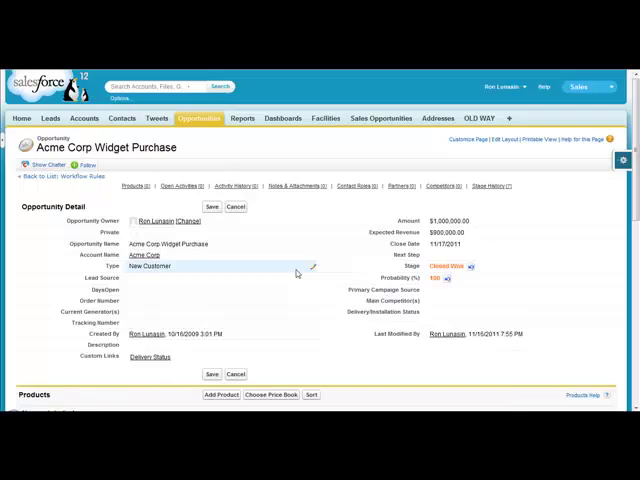
pyautogui.click(211, 207)
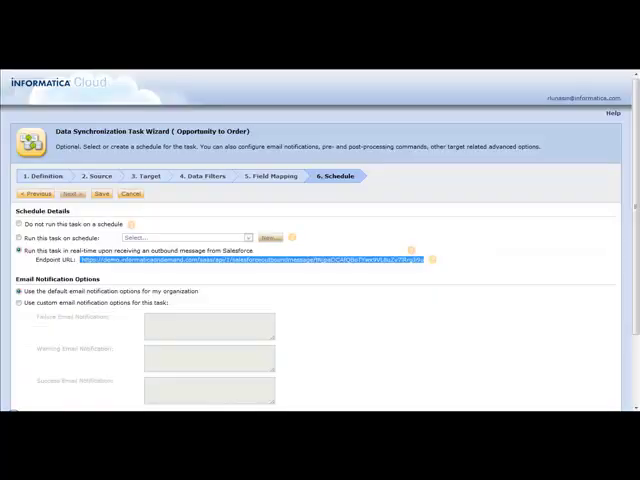
# Save the Opportunity to Order task with the real-time outbound message schedule.
pyautogui.click(101, 193)
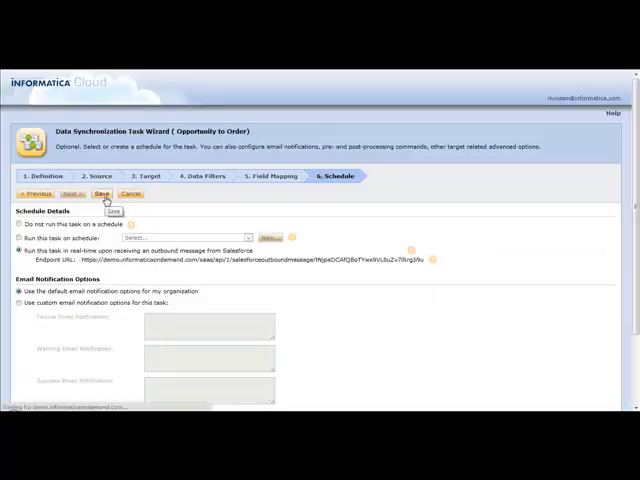
pyautogui.click(100, 193)
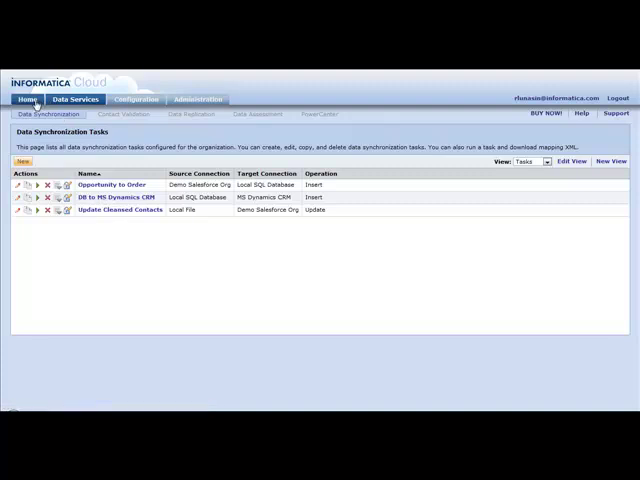
# Open Activity Monitor to see the running Opportunity to Order job.
pyautogui.click(91, 114)
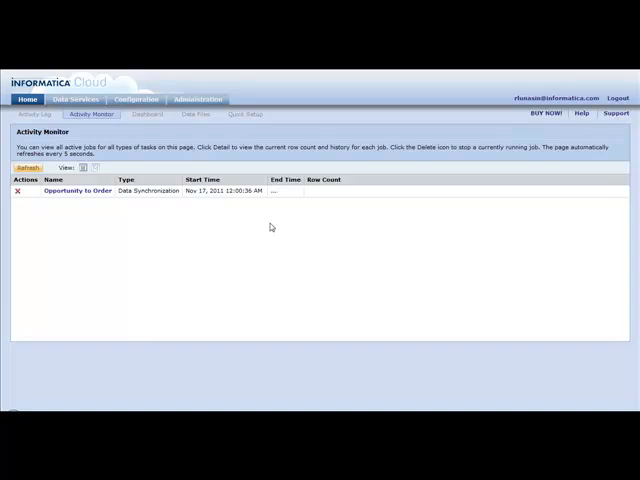
pyautogui.moveTo(324, 207)
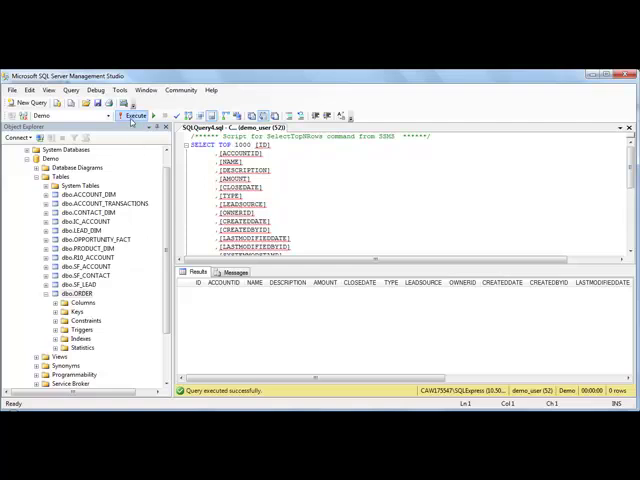
# Rerun the SELECT TOP 1000 query on dbo.ORDER to show the Acme Corp order row.
pyautogui.click(135, 115)
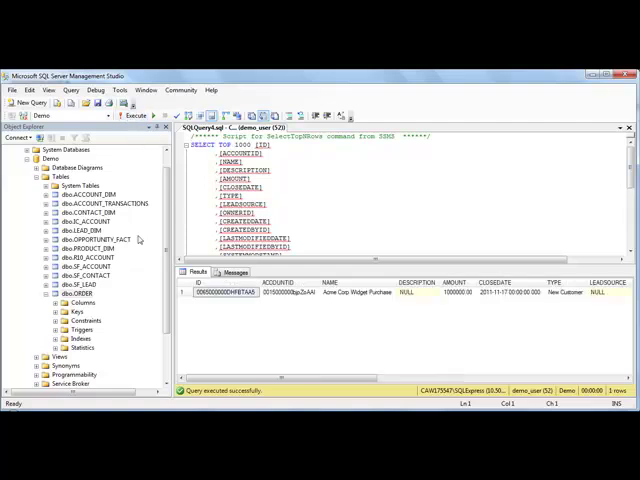